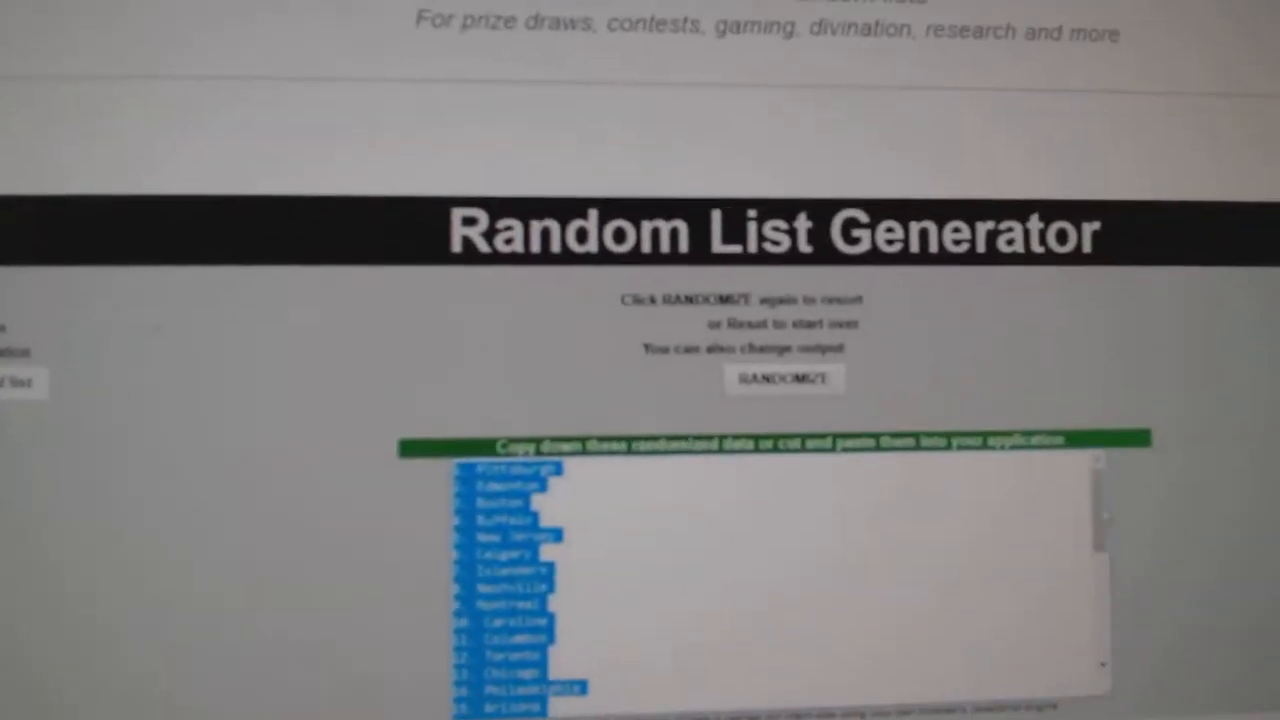
Reshuffle the team list into a new random order with RANDOMIZE
left_click(784, 378)
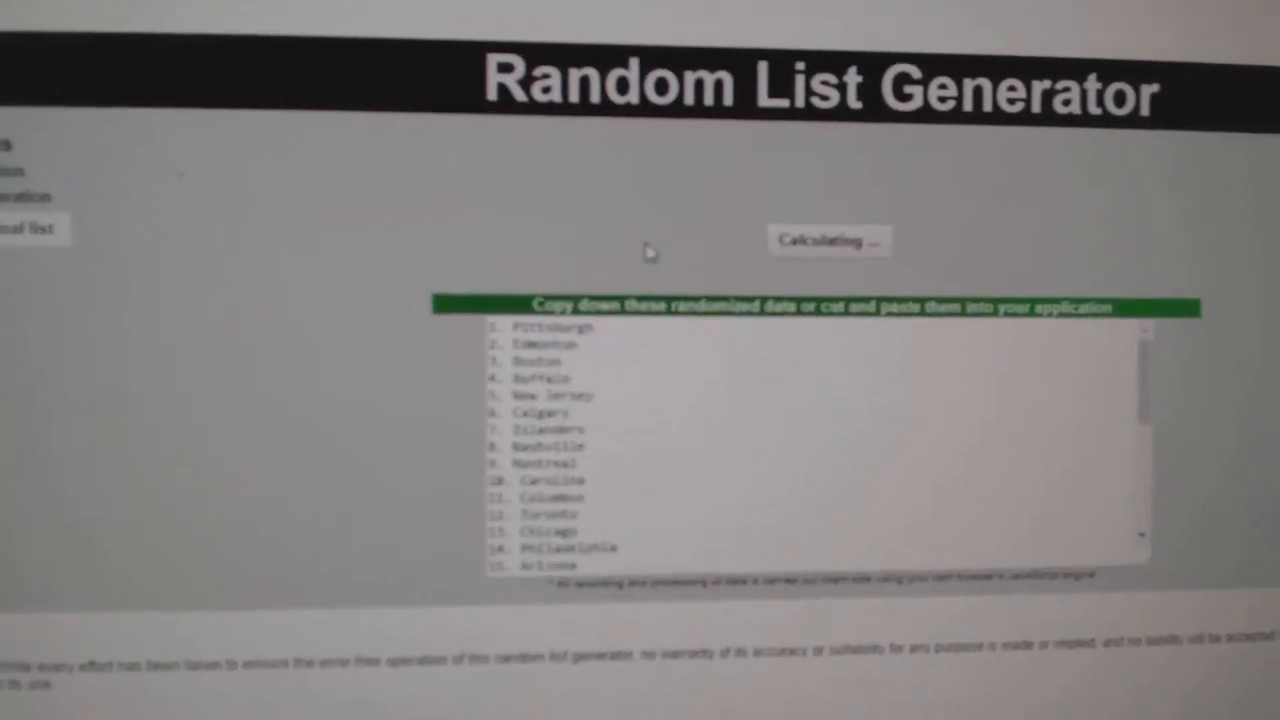
left_click(827, 241)
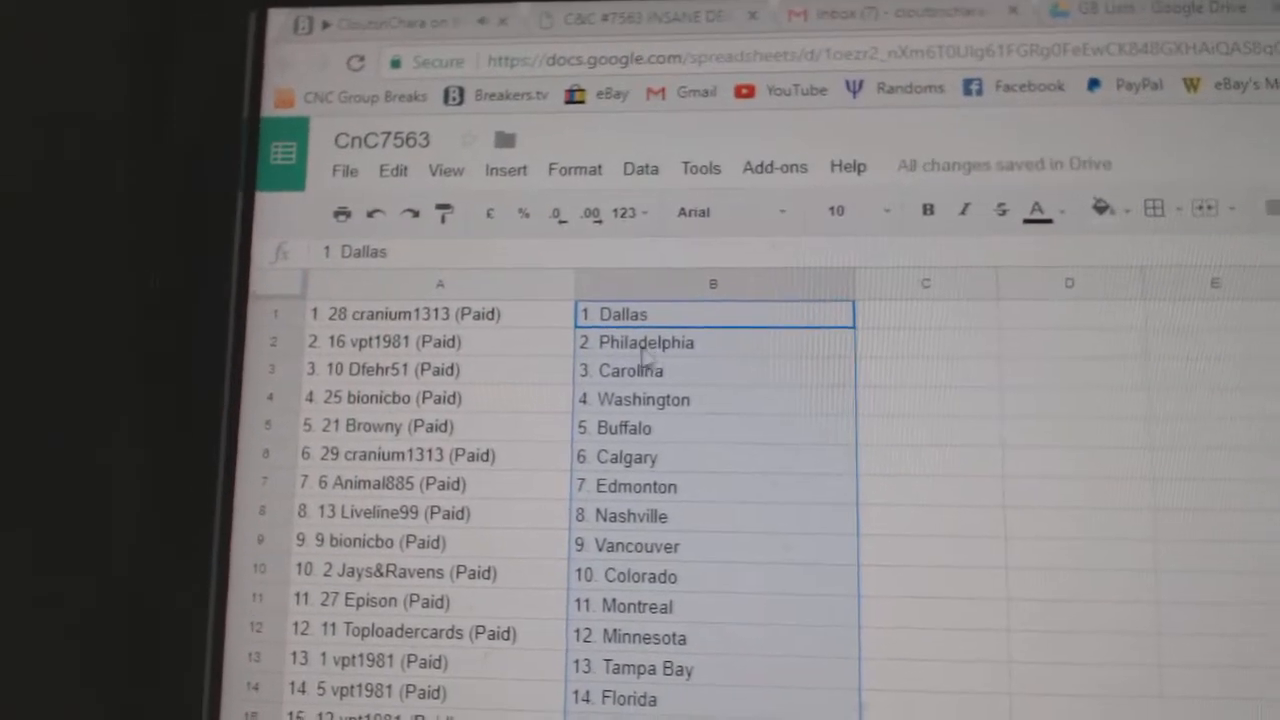
Review the CnC7563 sheet's 30 participants paired with randomized teams through San Jose
left_click(440, 398)
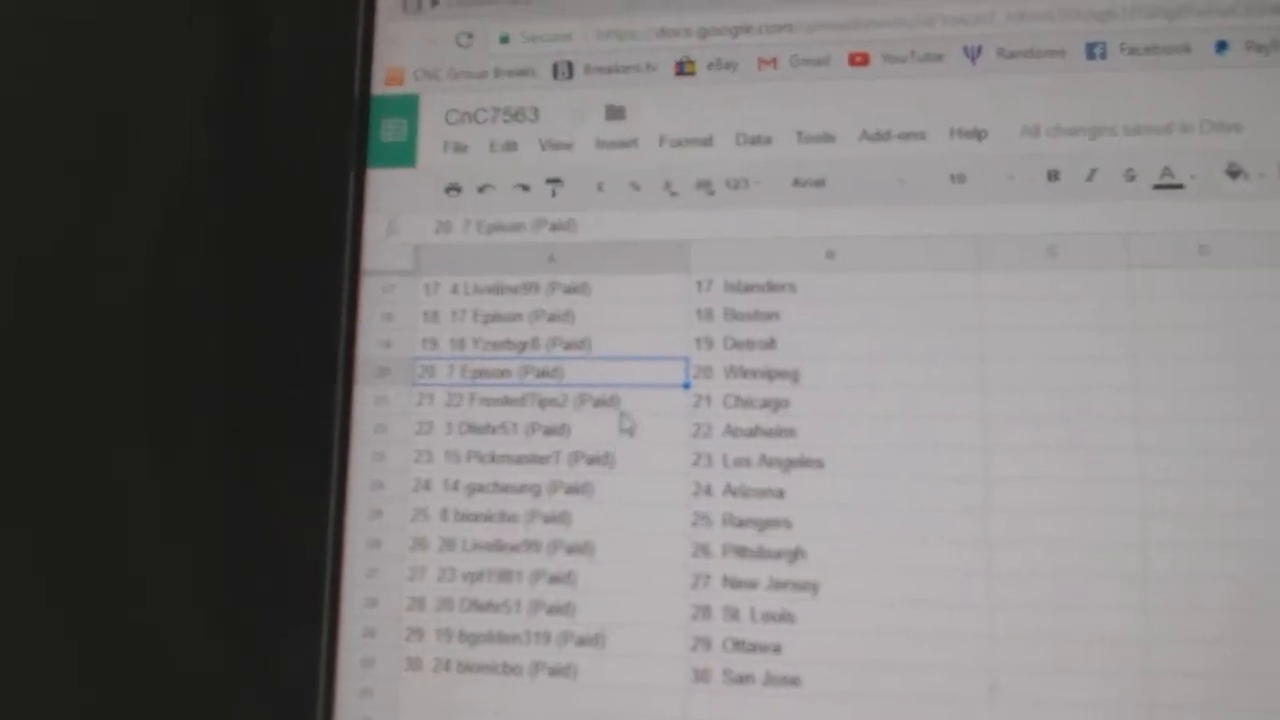
left_click(520, 417)
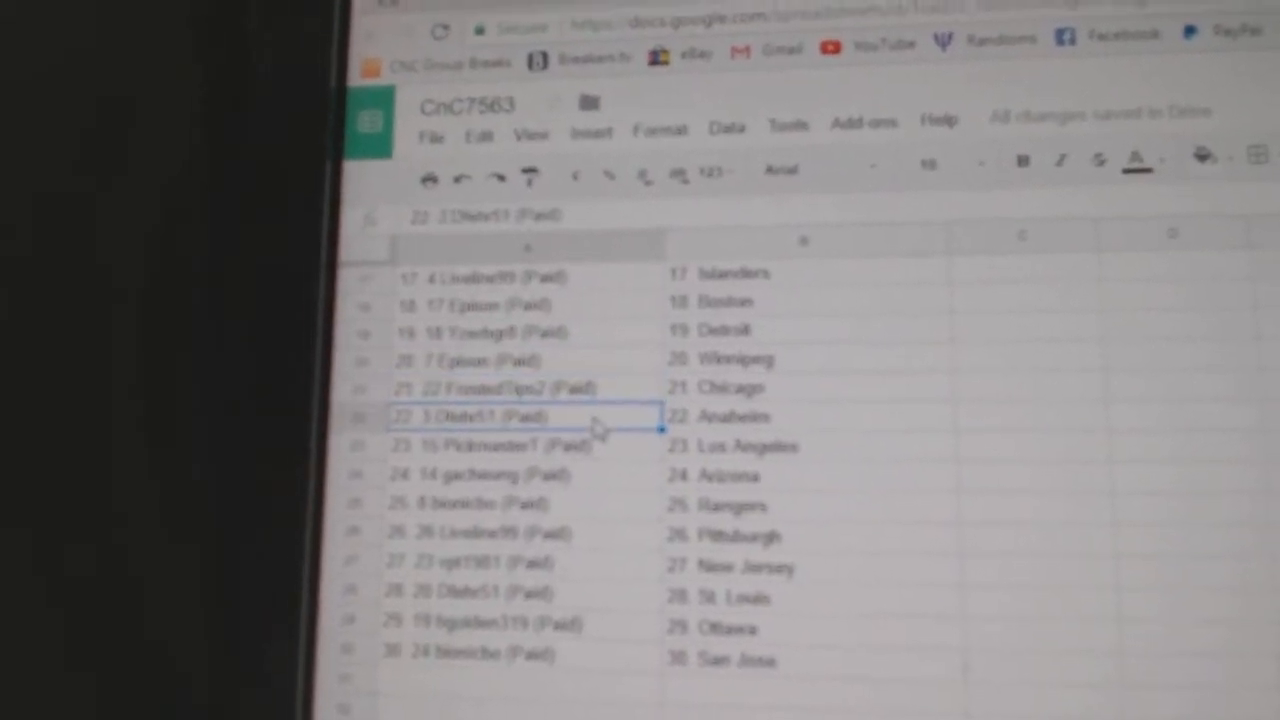